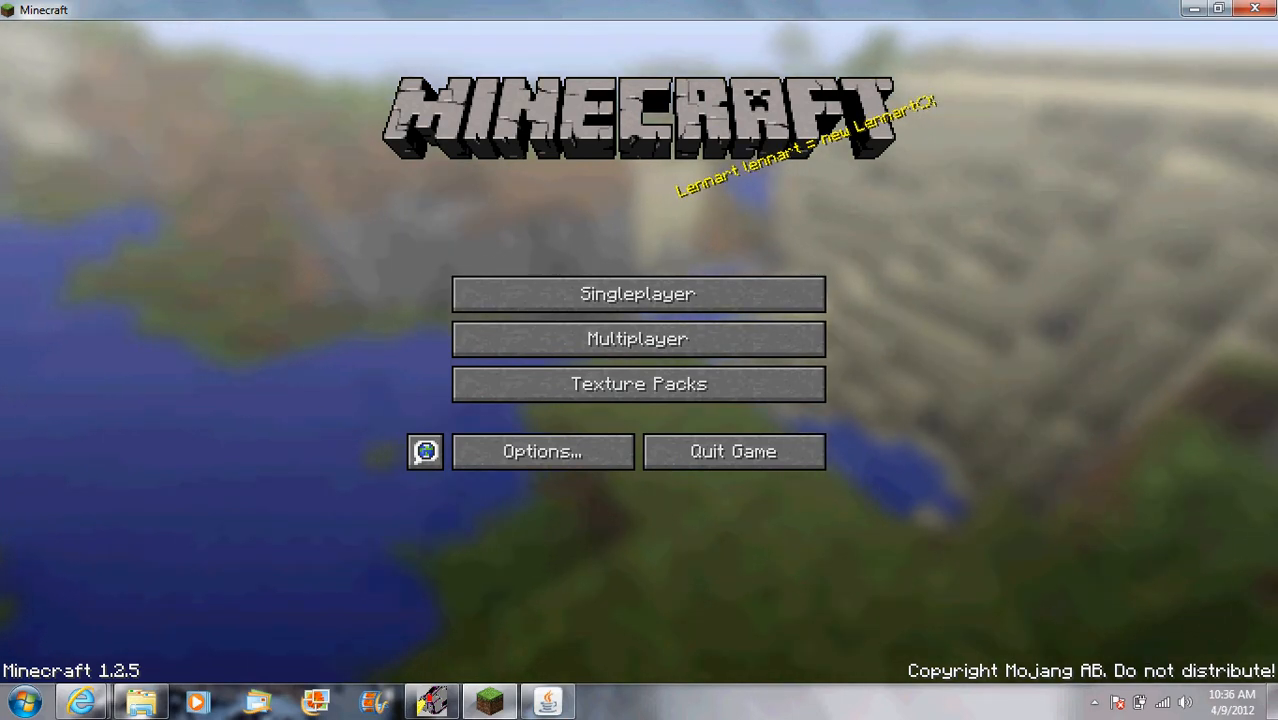
{"action": "mouse_move", "coordinate": [637, 338]}
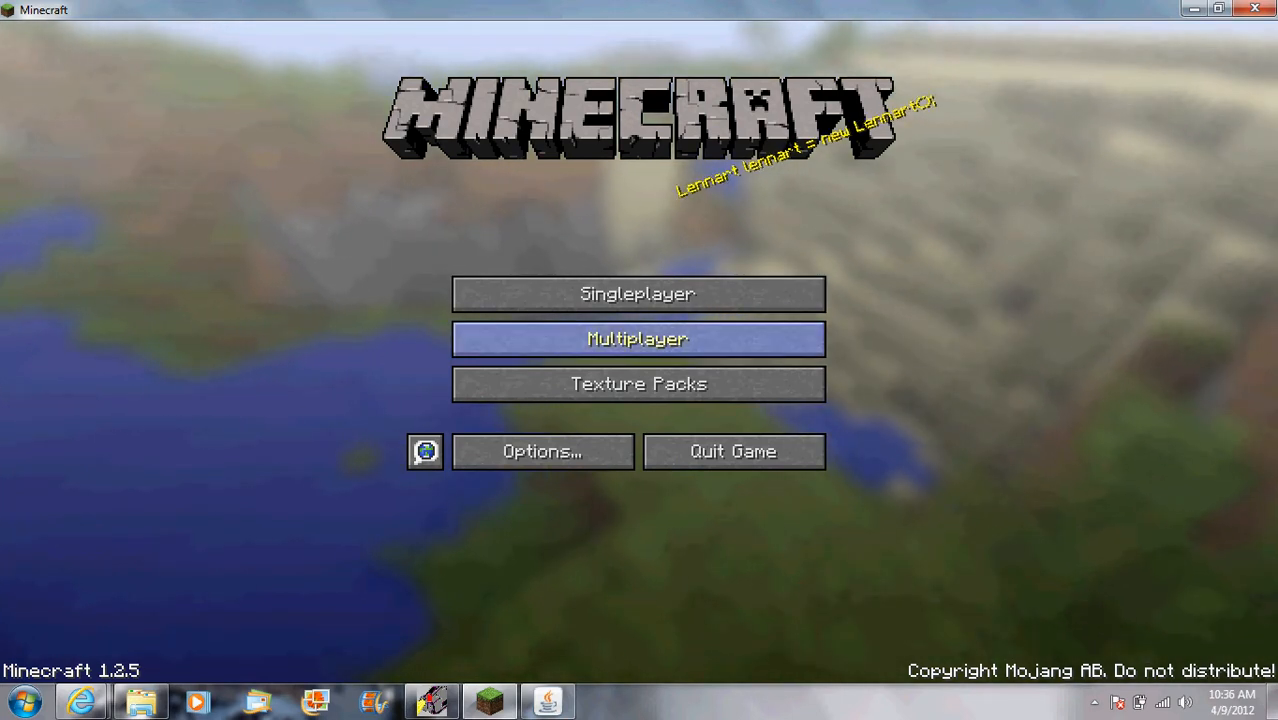
Step: Join 'my server', shut it down with /stop, and return to the title screen
{"action": "left_click", "coordinate": [638, 338]}
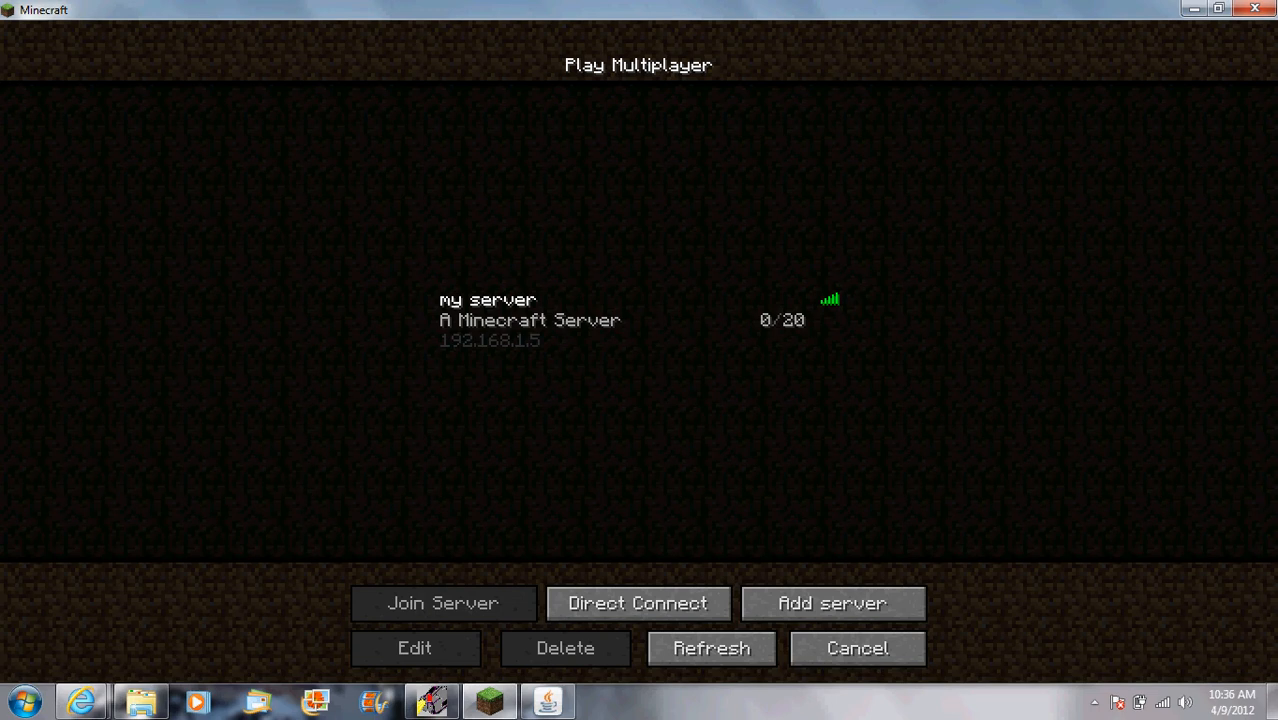
{"action": "left_click", "coordinate": [442, 603]}
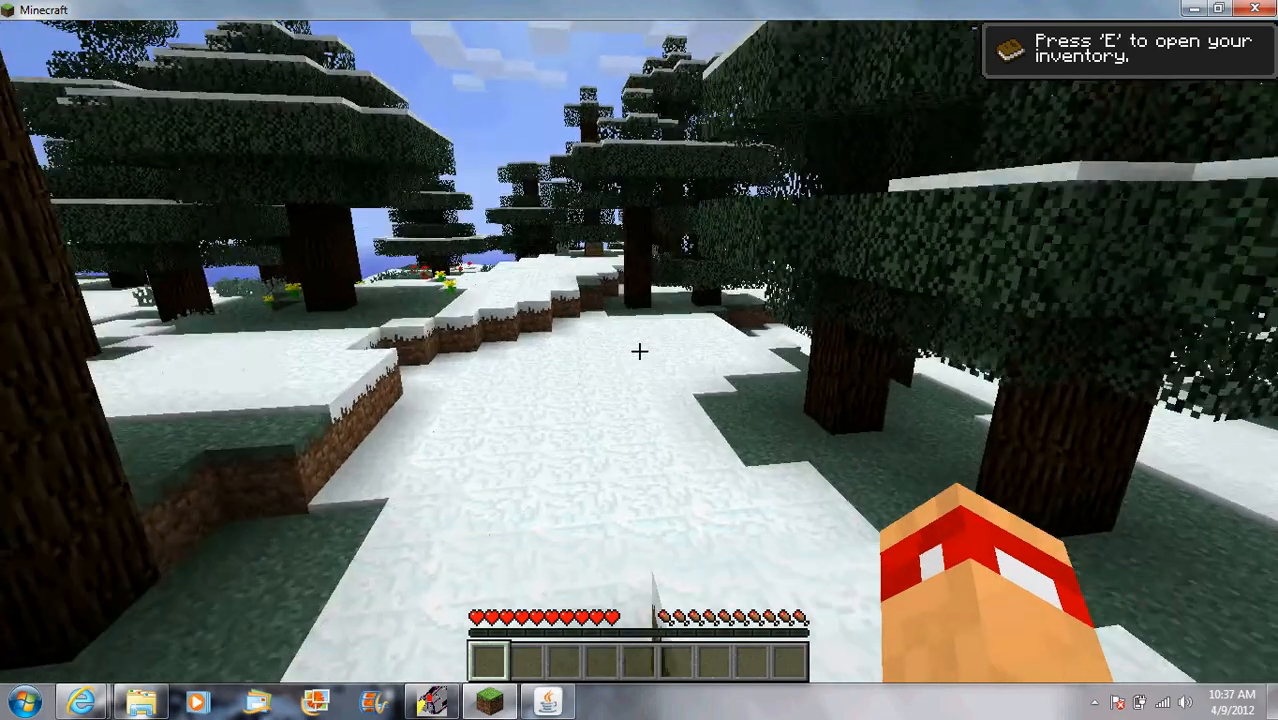
{"action": "mouse_move", "coordinate": [640, 351]}
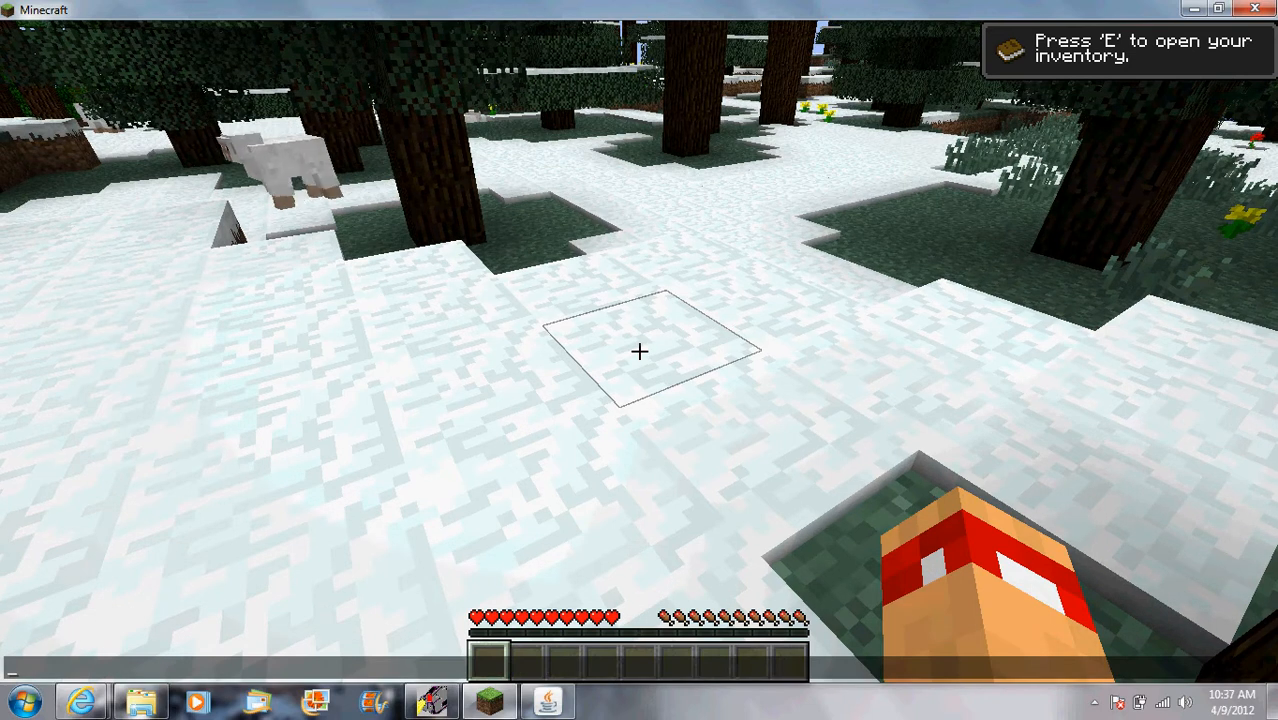
{"action": "type", "text": "/stop"}
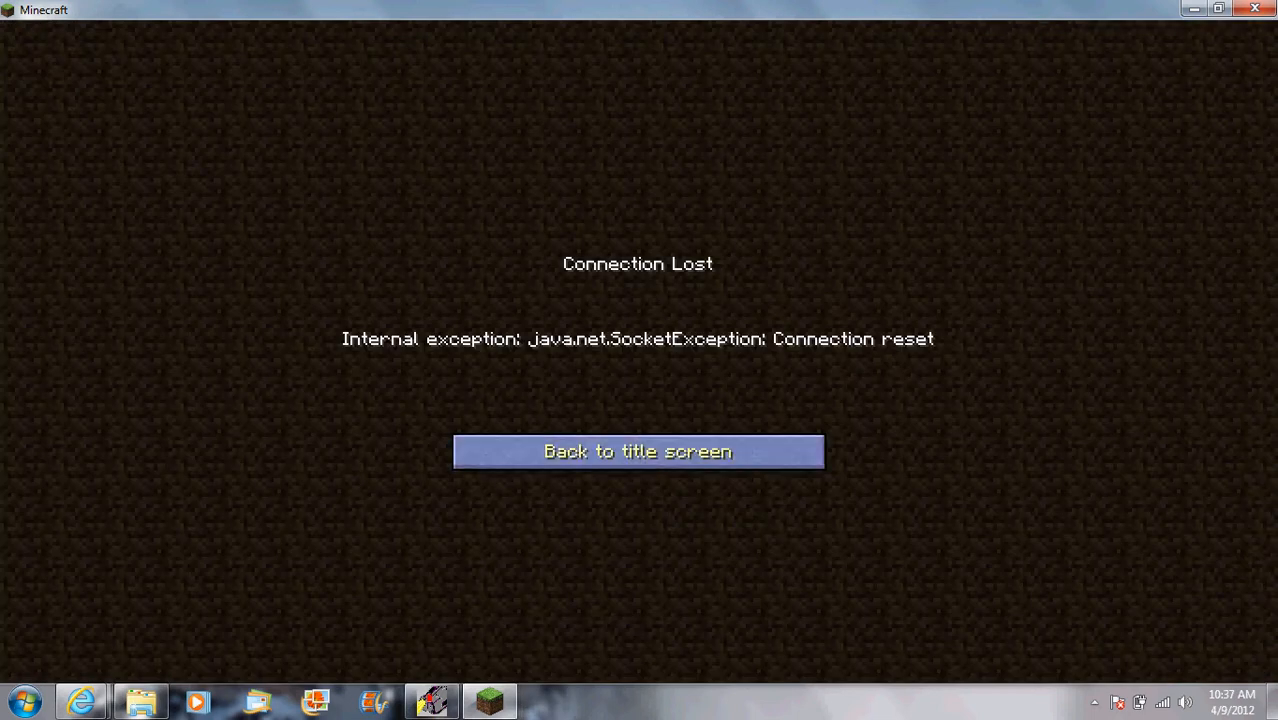
{"action": "left_click", "coordinate": [638, 451]}
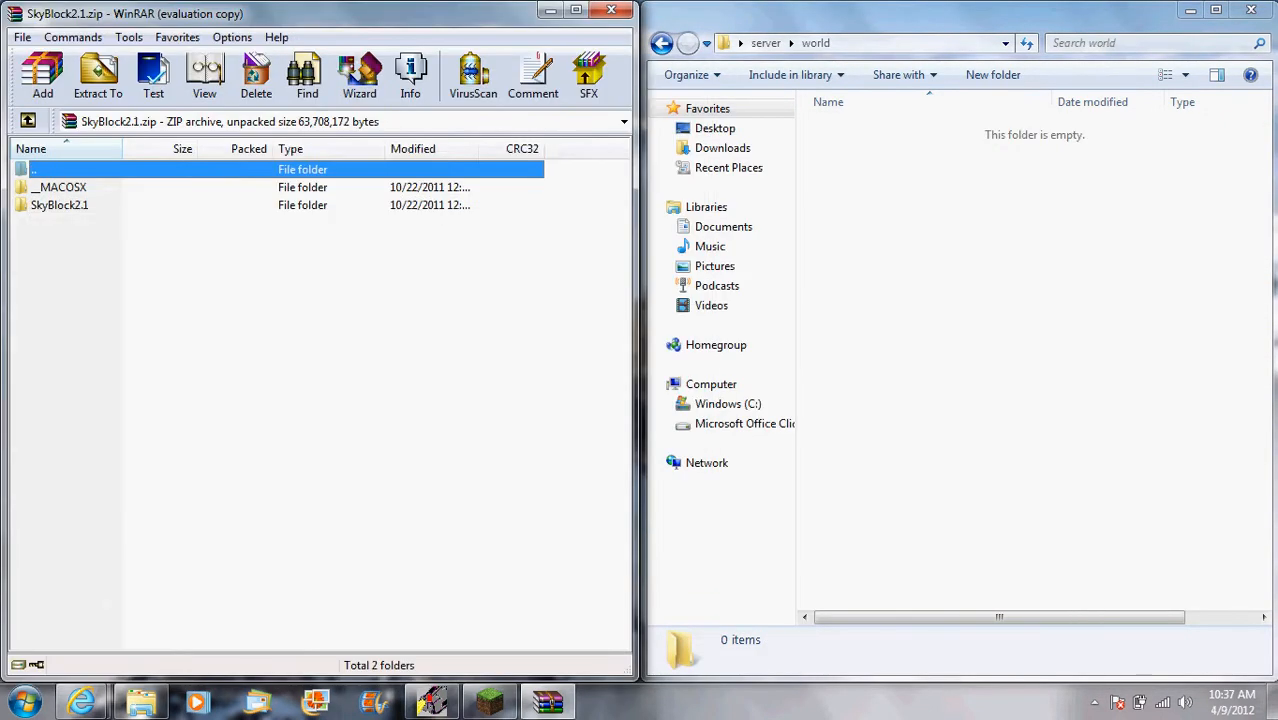
Step: Open the SkyBlock2.1 archive folder, then launch Minecraft_Server from the server folder
{"action": "left_click", "coordinate": [97, 75]}
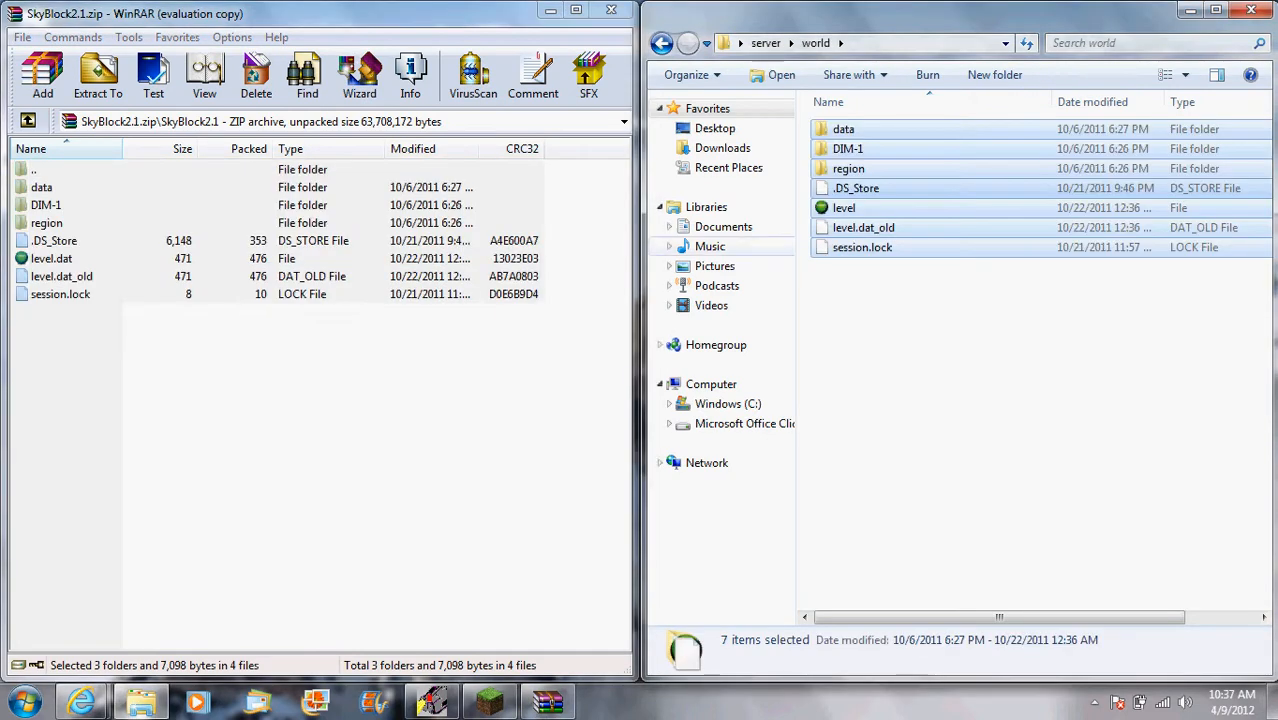
{"action": "left_click", "coordinate": [766, 42]}
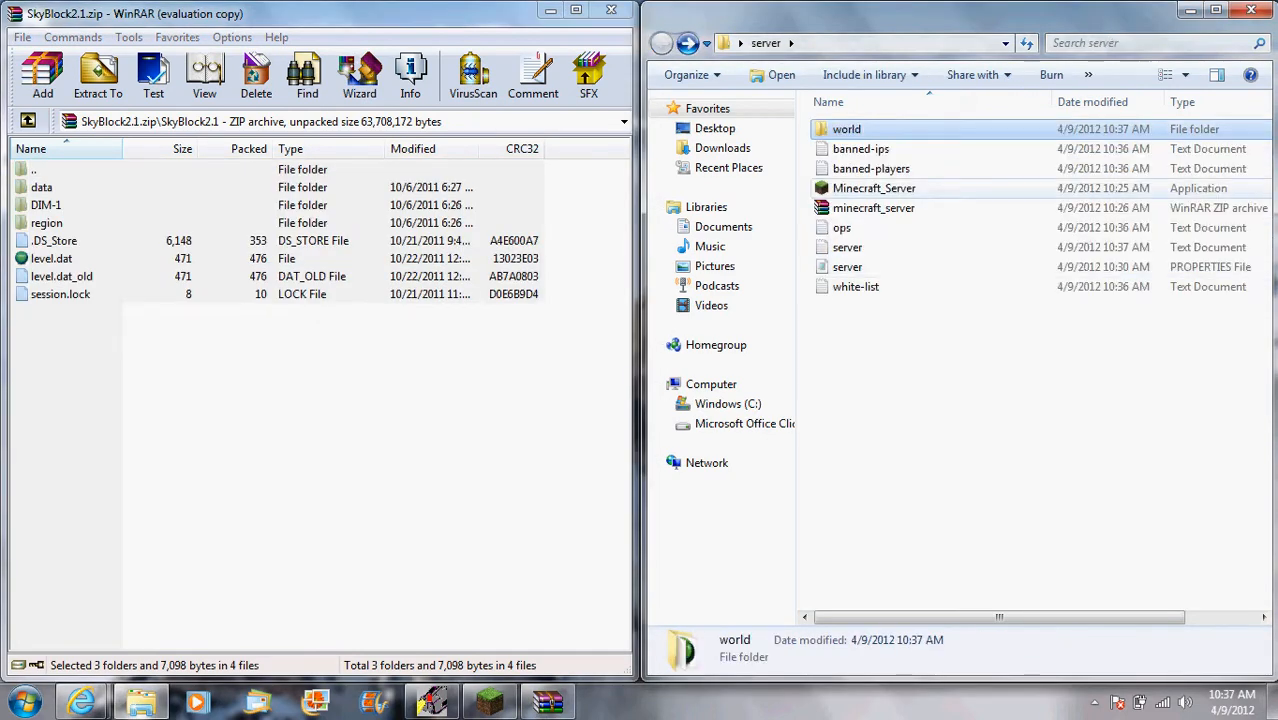
{"action": "double_click", "coordinate": [873, 188]}
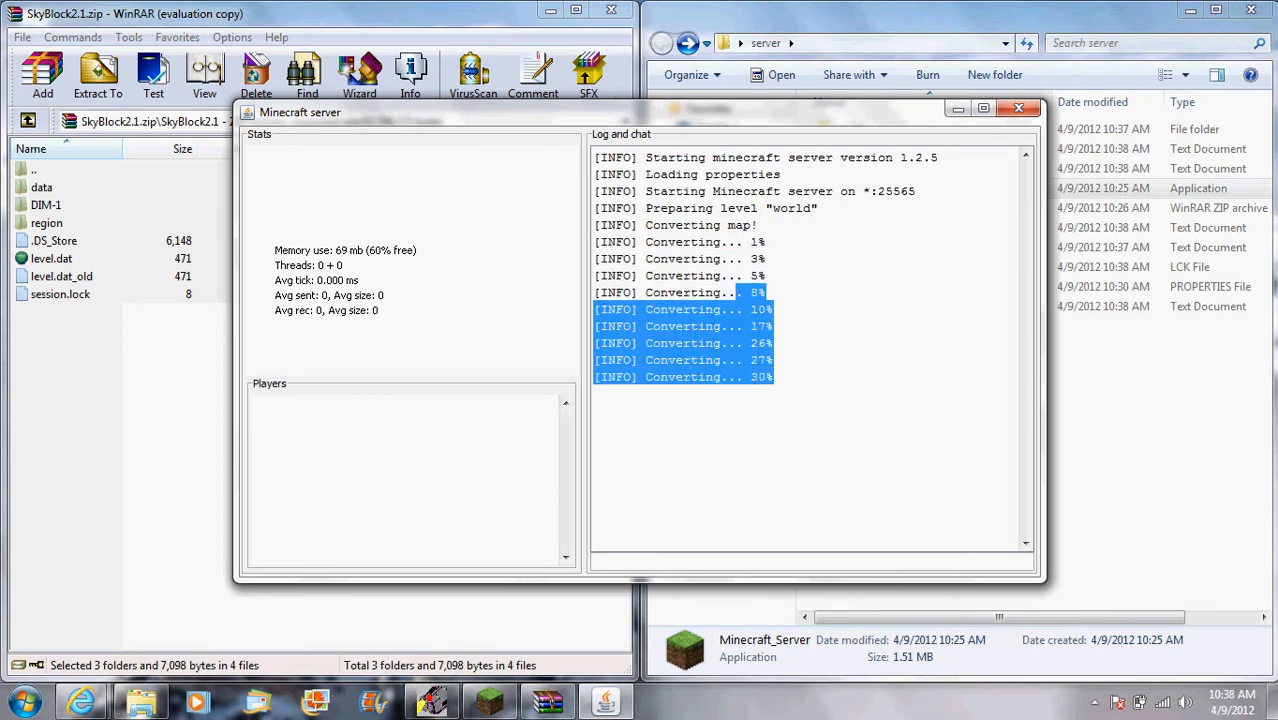
Step: Refresh the server list until 'my server' shows 0/20, then join it
{"action": "left_click", "coordinate": [1018, 108]}
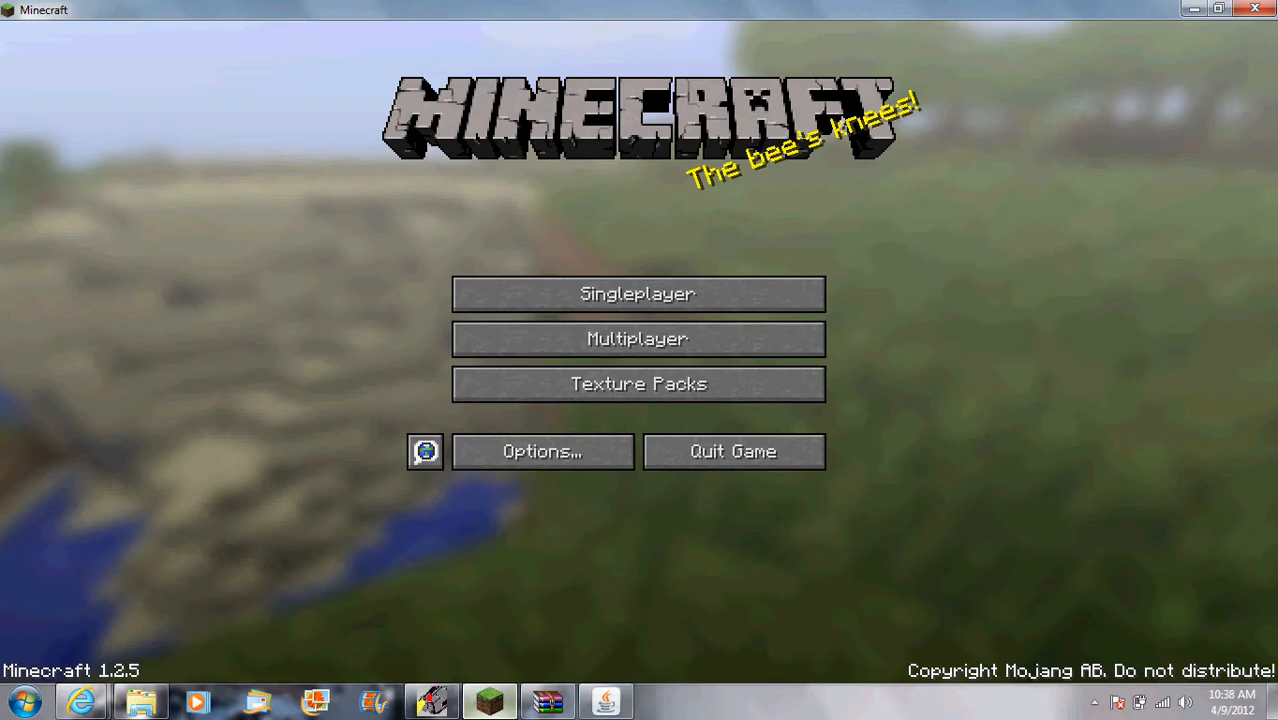
{"action": "left_click", "coordinate": [637, 338]}
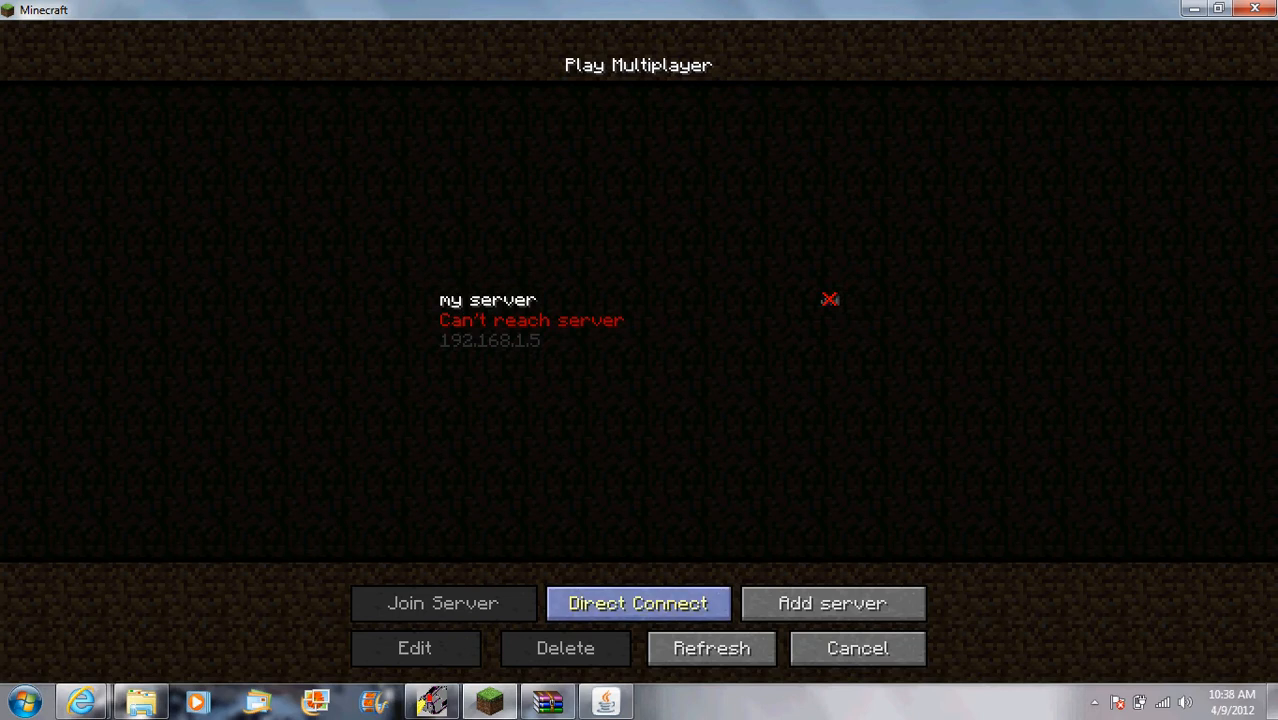
{"action": "left_click", "coordinate": [711, 648]}
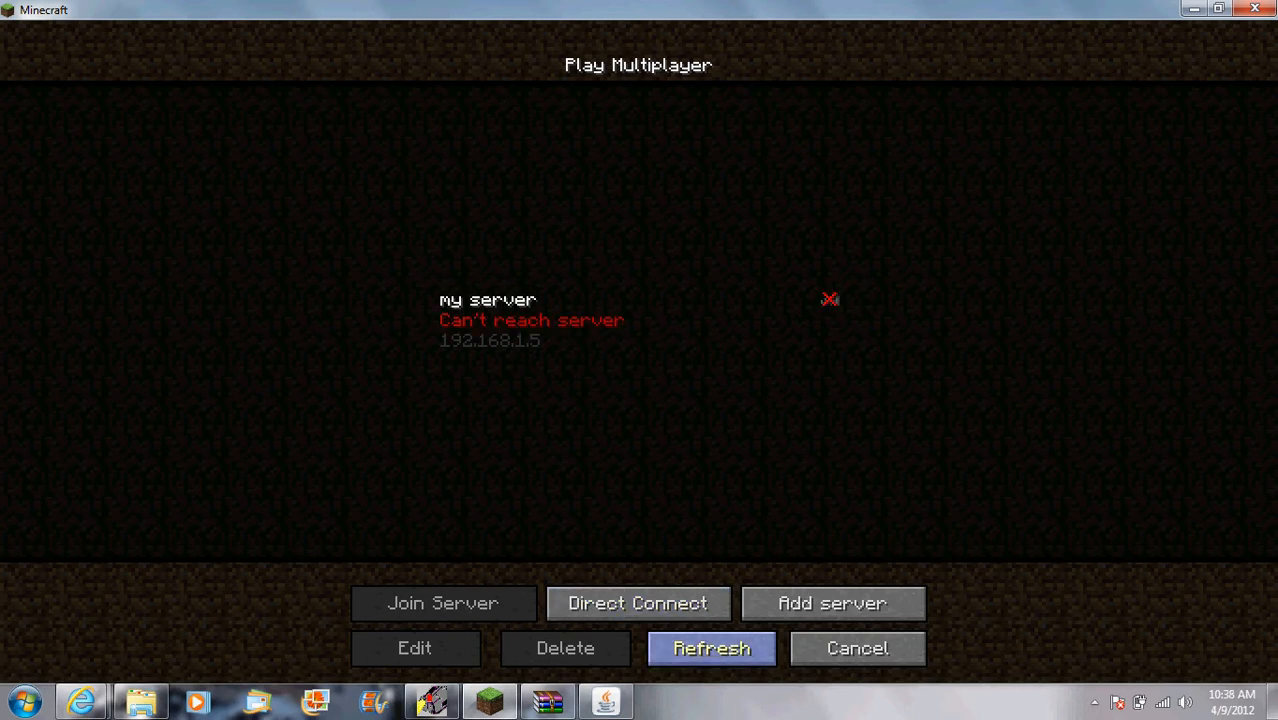
{"action": "left_click", "coordinate": [711, 648]}
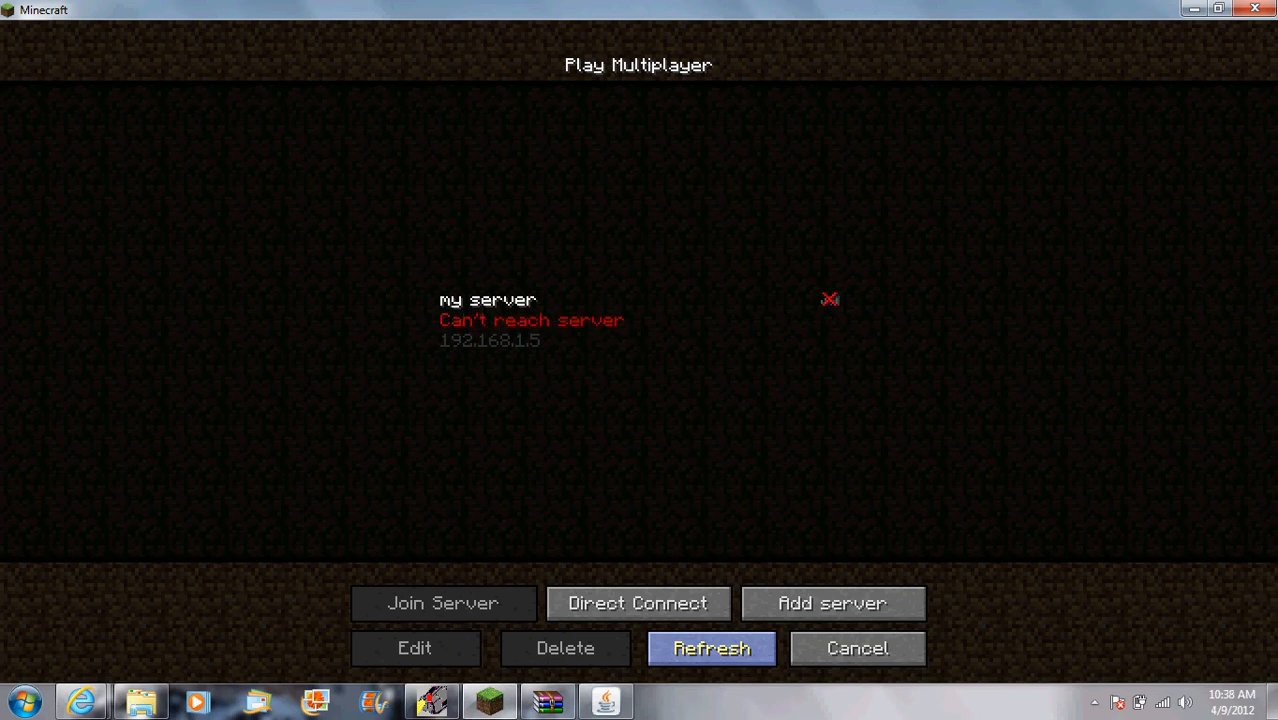
{"action": "left_click", "coordinate": [711, 648]}
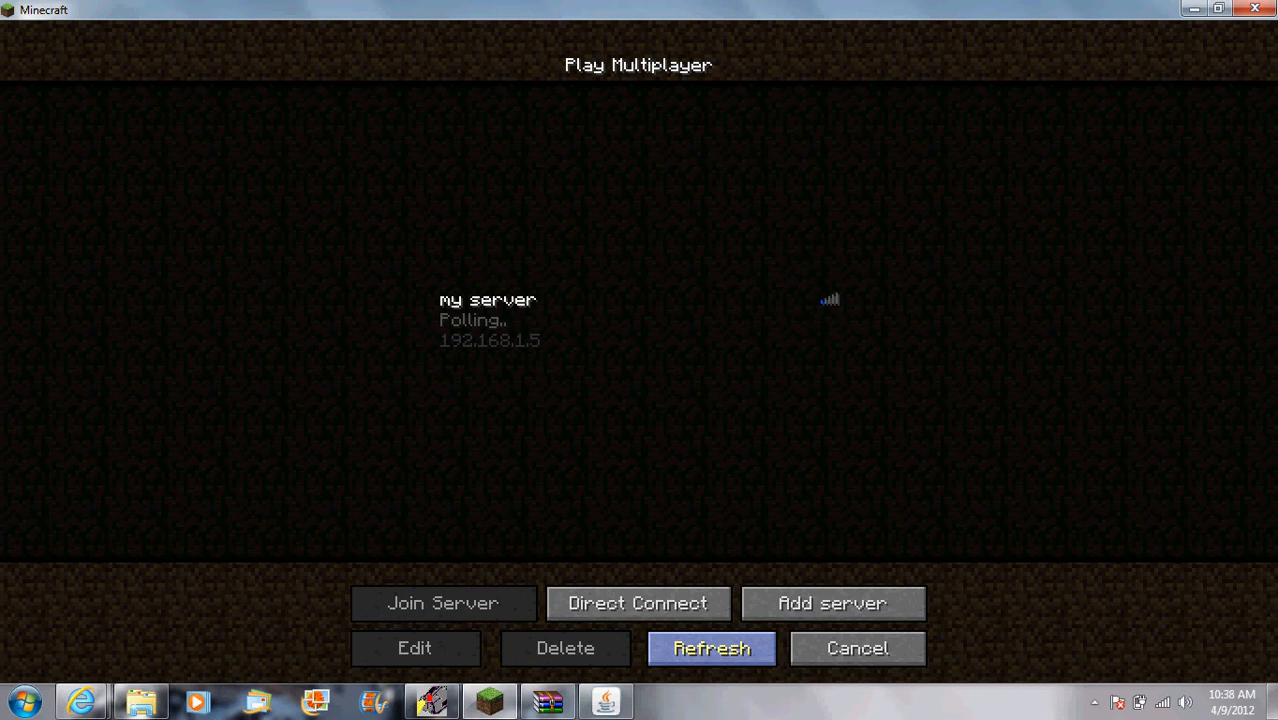
{"action": "left_click", "coordinate": [711, 648]}
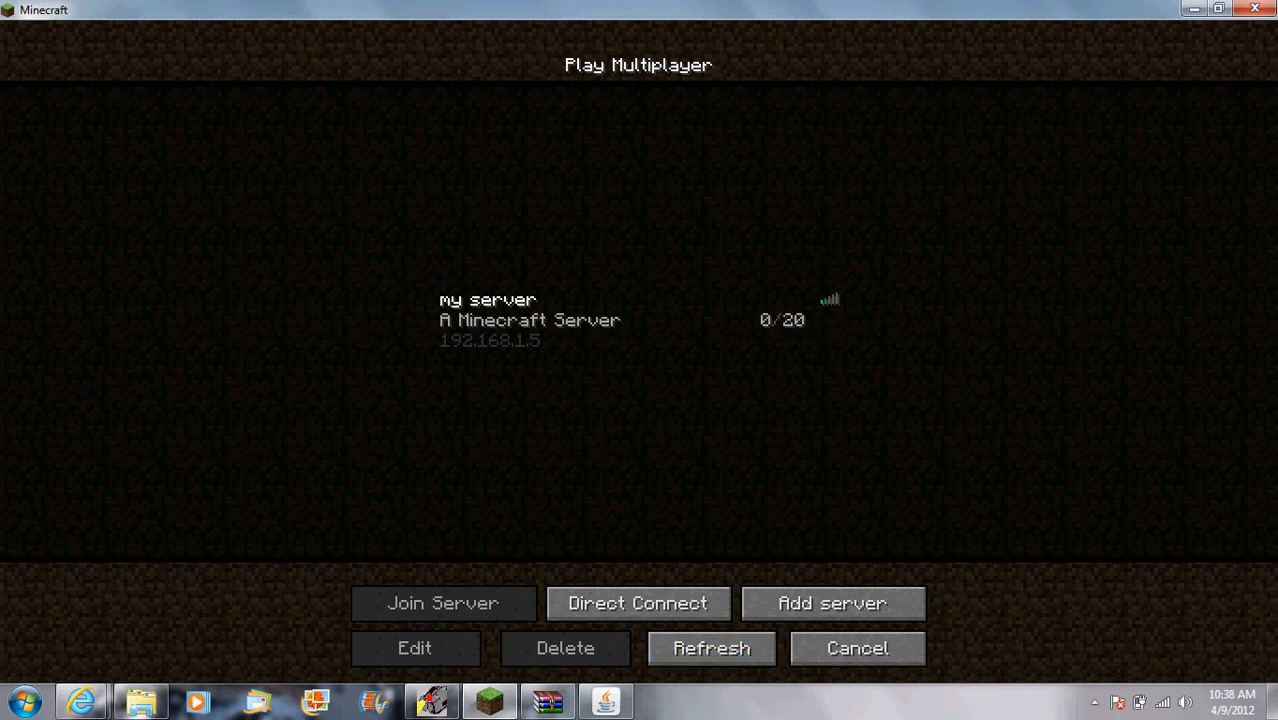
{"action": "left_click", "coordinate": [442, 603]}
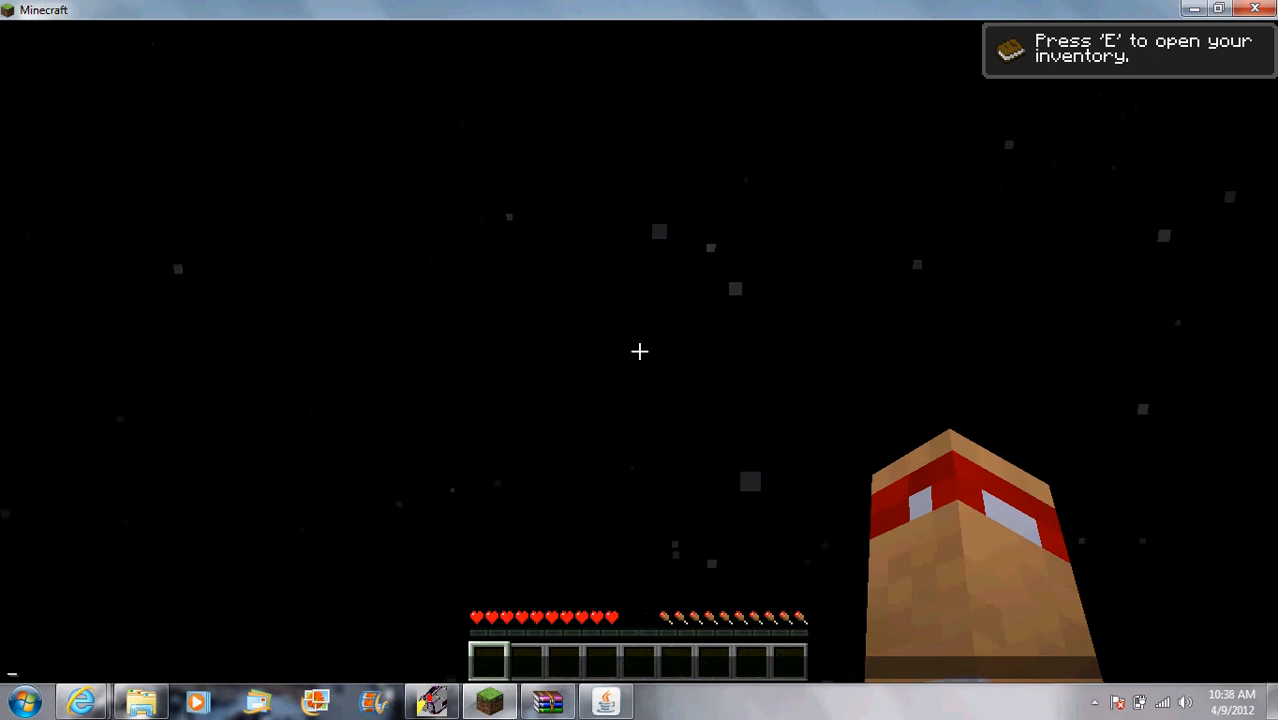
Step: Switch player mcody to game mode 1 and respawn on the SkyBlock island
{"action": "type", "text": "/gamemode hii"}
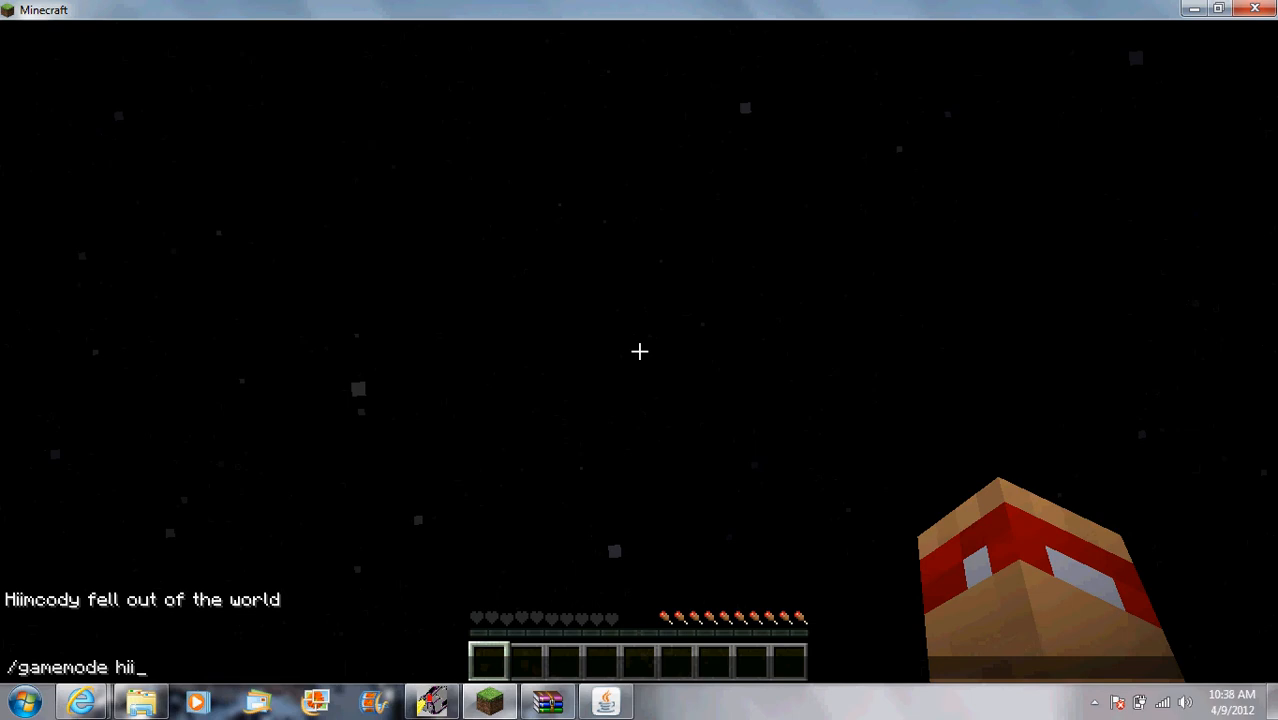
{"action": "type", "text": "mcody"}
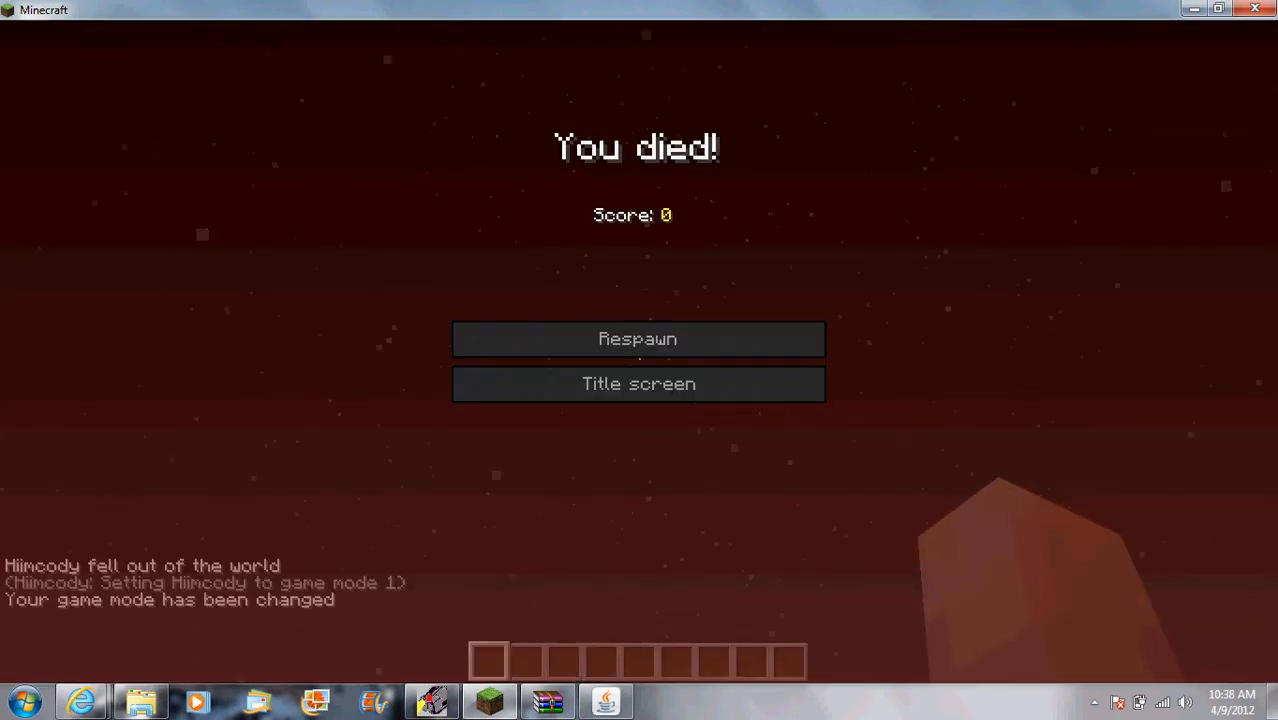
{"action": "left_click", "coordinate": [638, 338]}
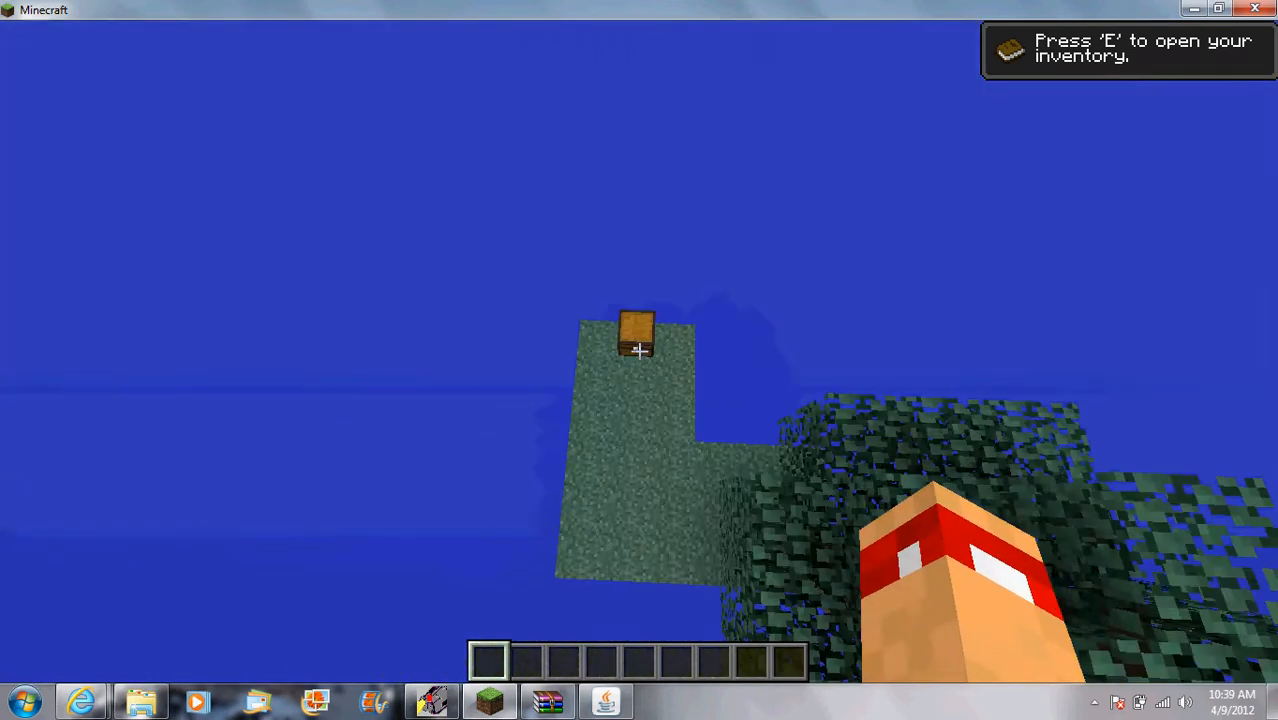
{"action": "mouse_move", "coordinate": [640, 350]}
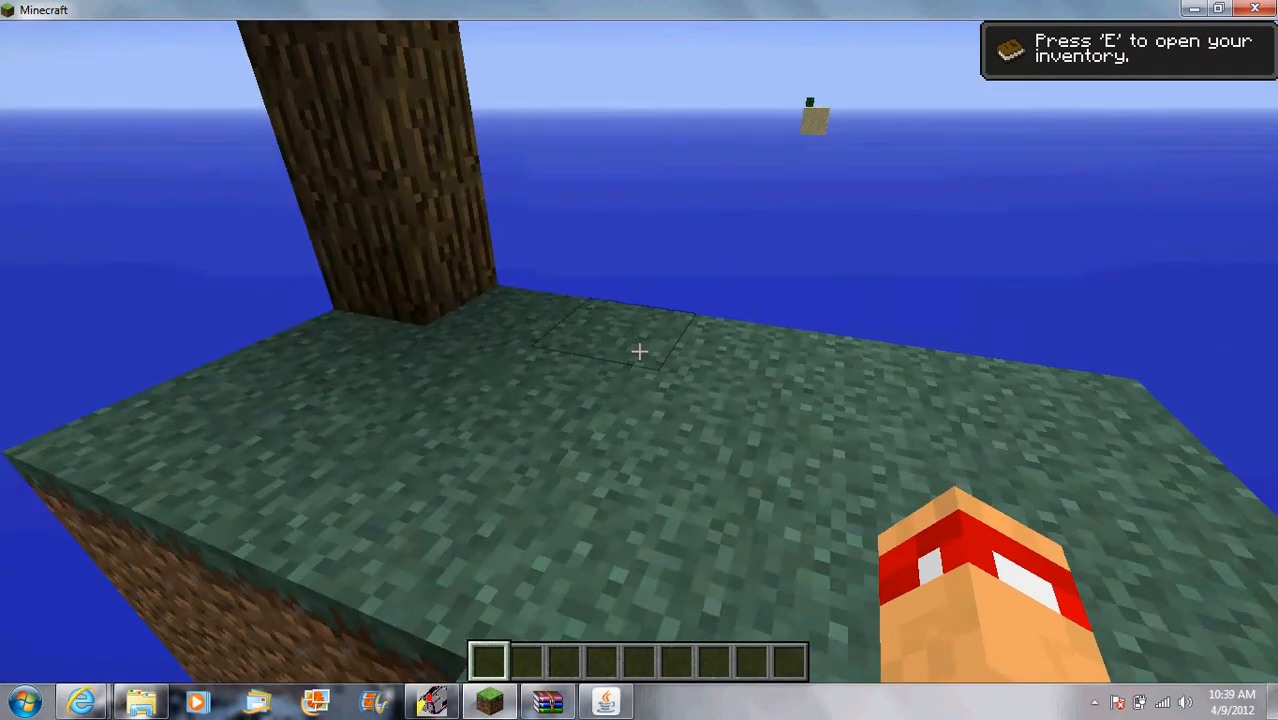
{"action": "mouse_move", "coordinate": [640, 350]}
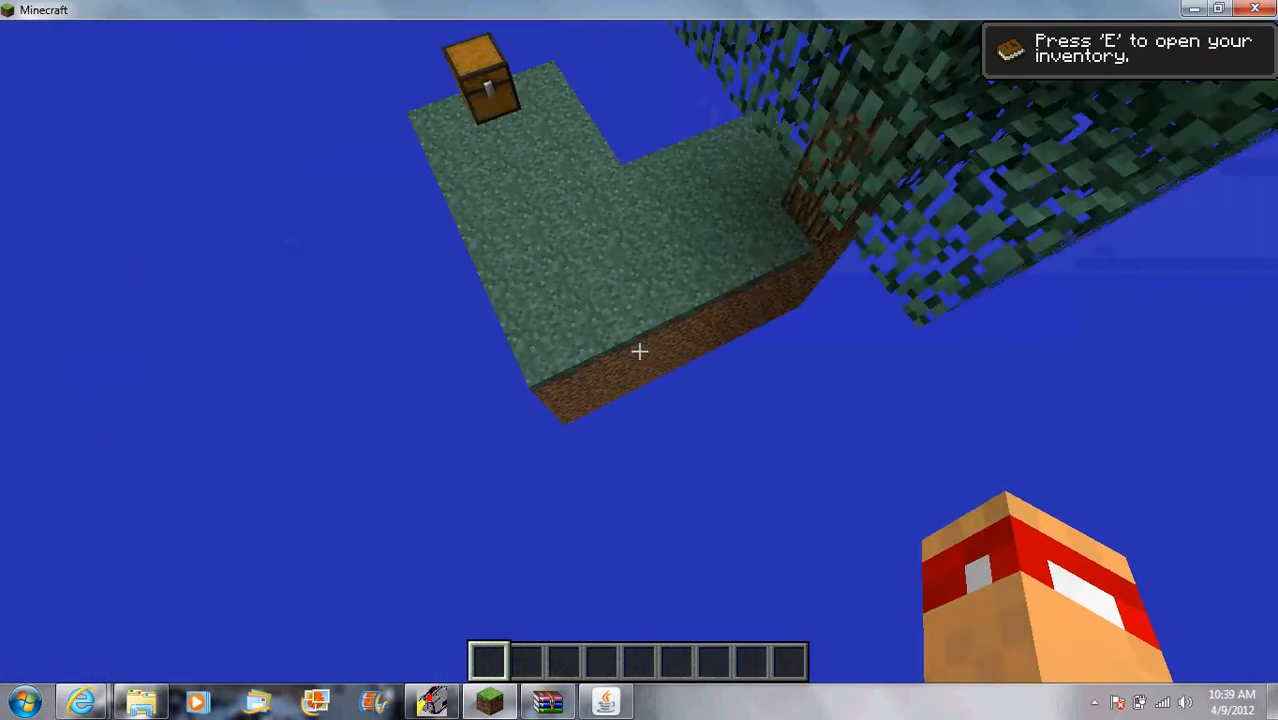
{"action": "mouse_move", "coordinate": [640, 352]}
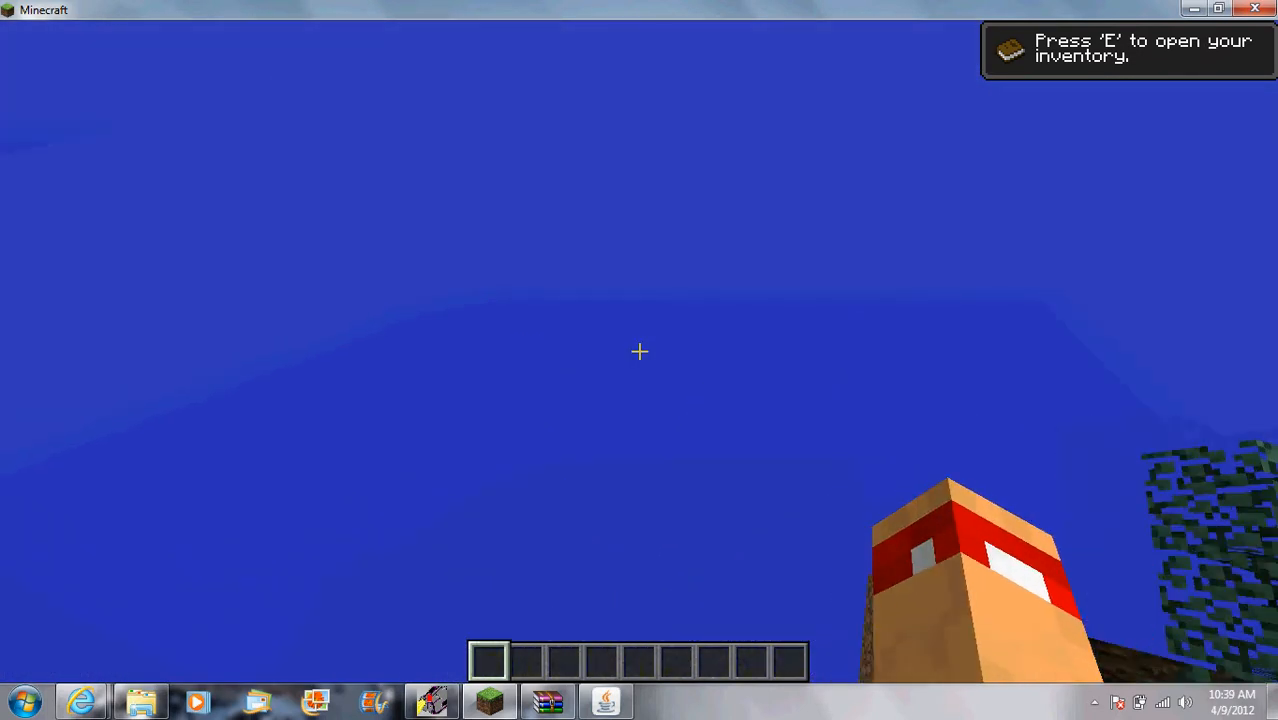